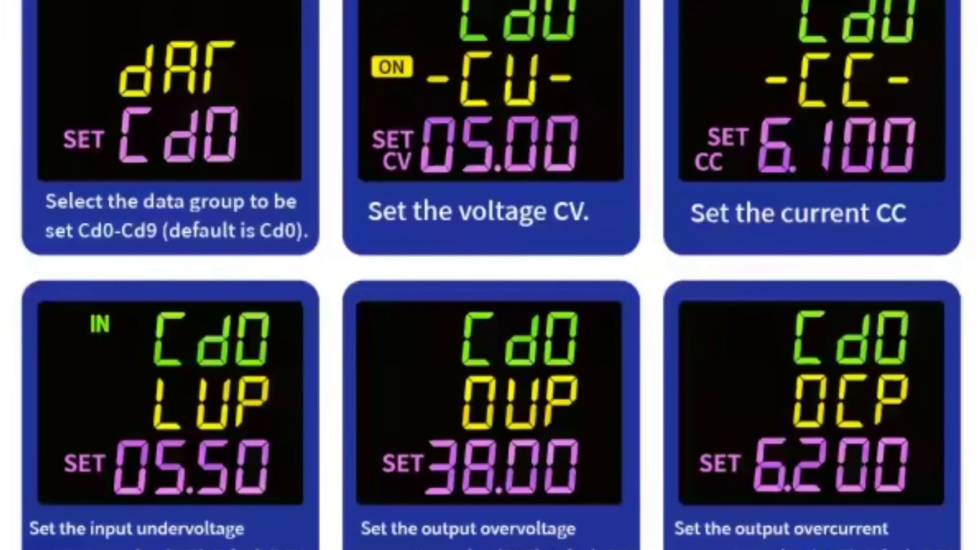
{"action": "scroll", "scroll_direction": "down", "scroll_amount": 3}
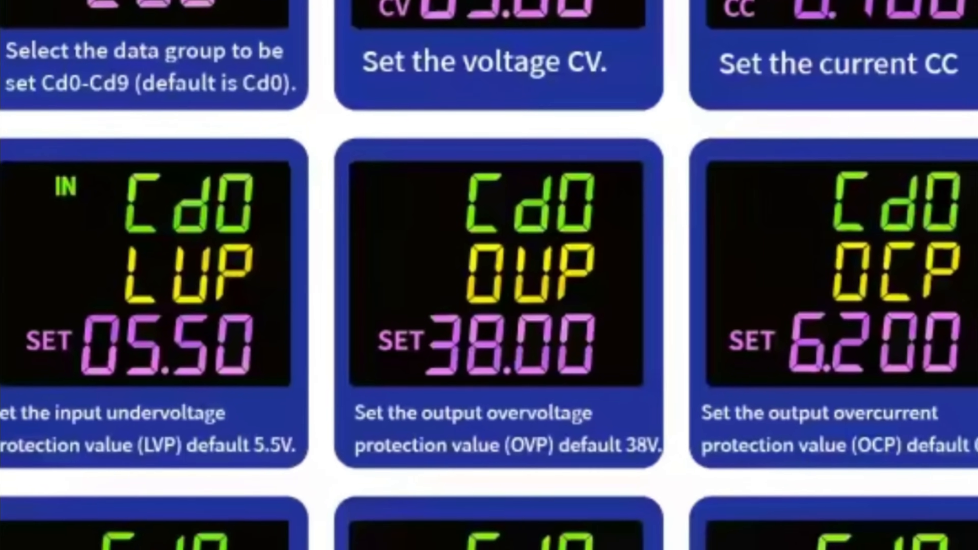
{"action": "scroll", "scroll_direction": "down", "scroll_amount": 3}
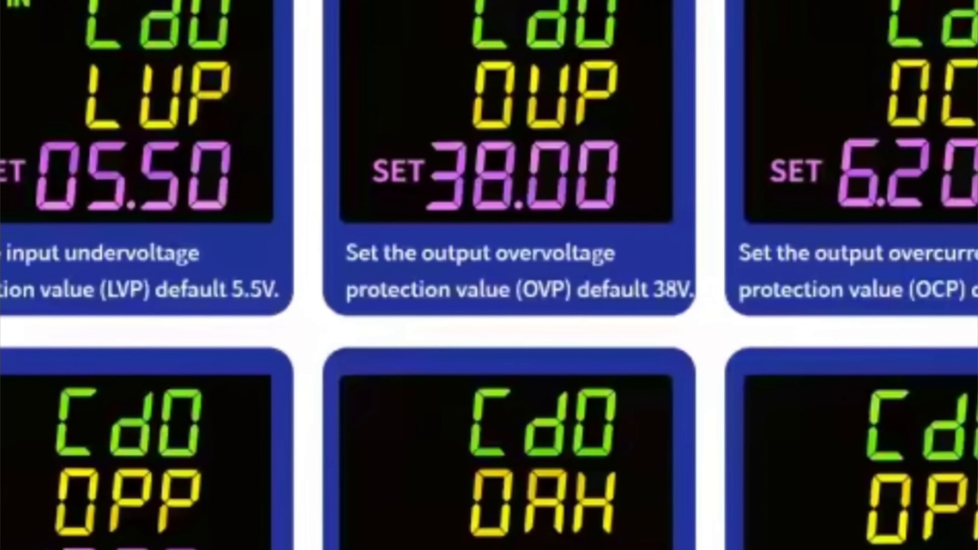
{"action": "scroll", "scroll_direction": "down", "scroll_amount": 3}
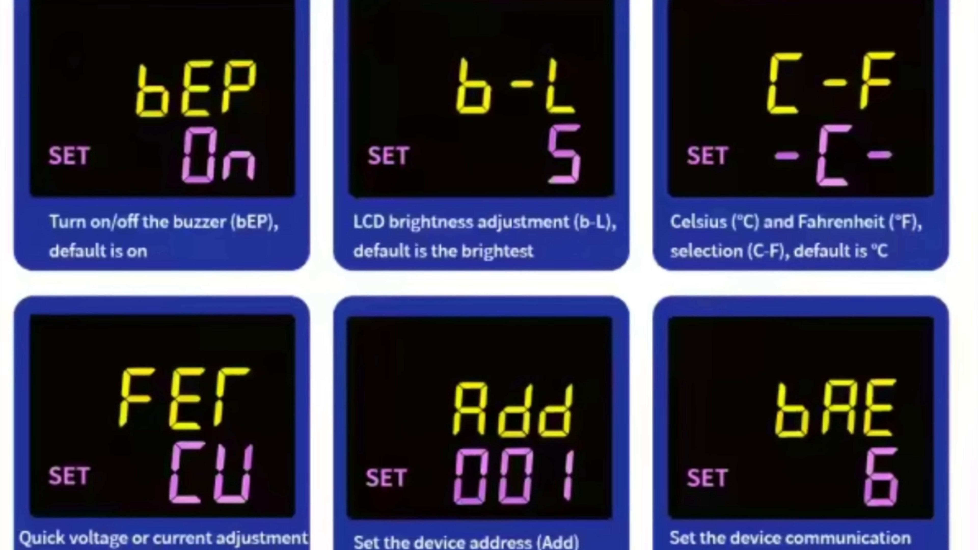
{"action": "scroll", "scroll_direction": "down", "scroll_amount": 3}
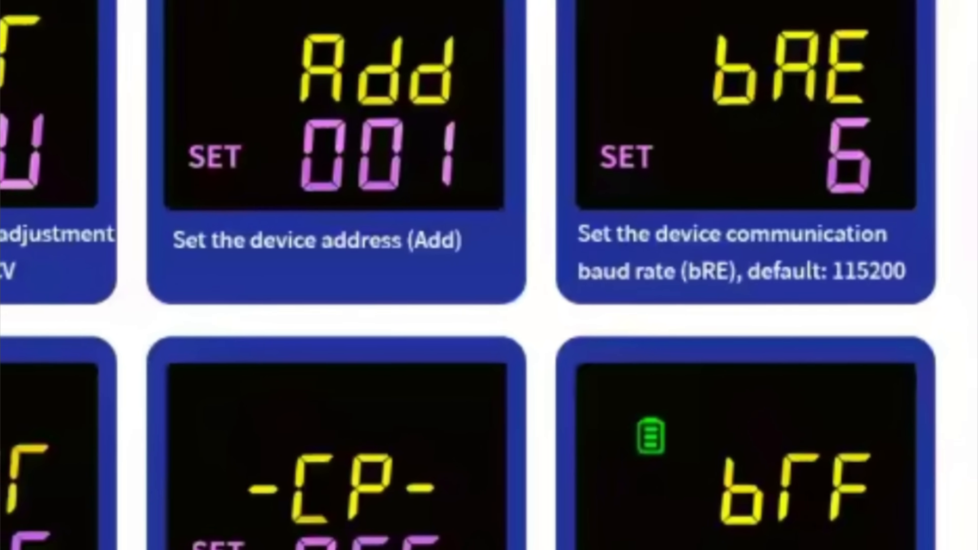
{"action": "scroll", "scroll_direction": "down", "scroll_amount": 3}
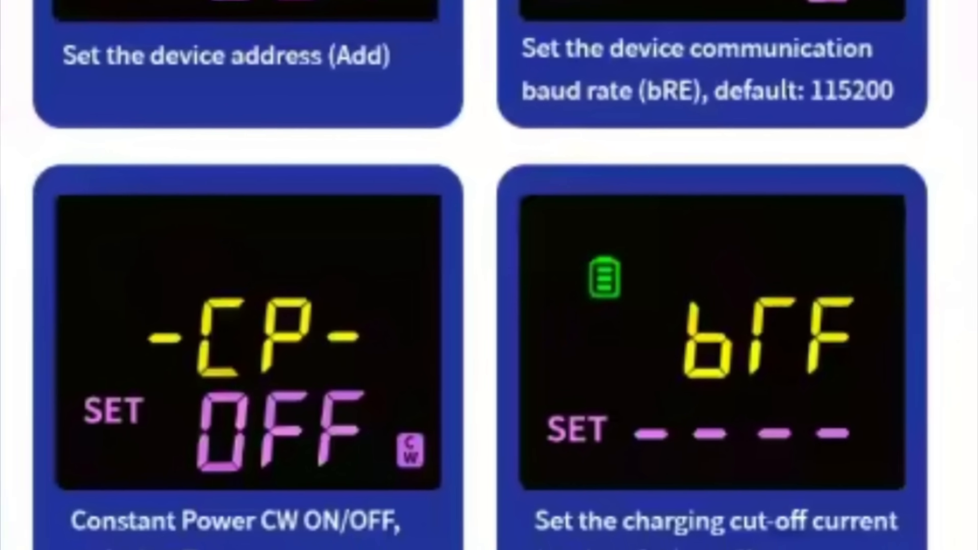